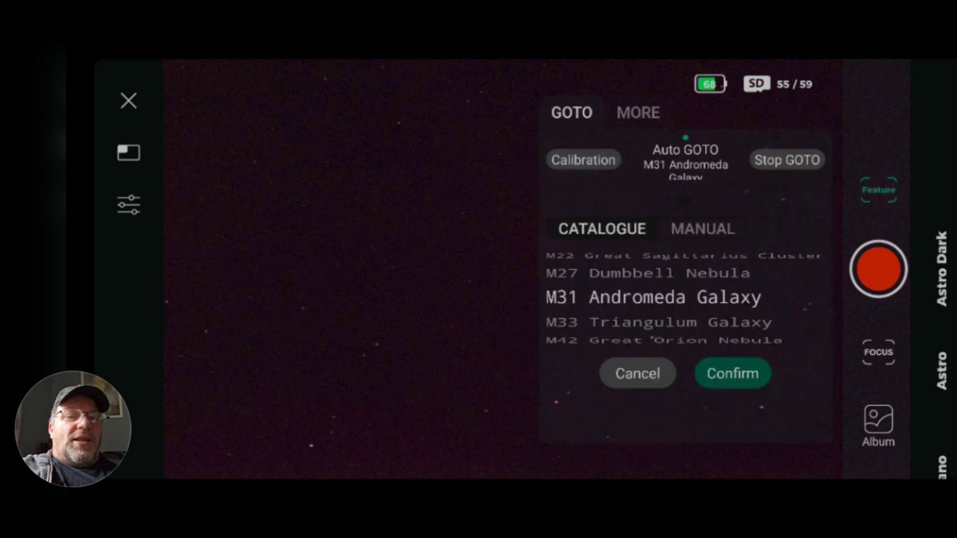
- GOTO the M31 Andromeda Galaxy and acknowledge the location success message
left_click(734, 373)
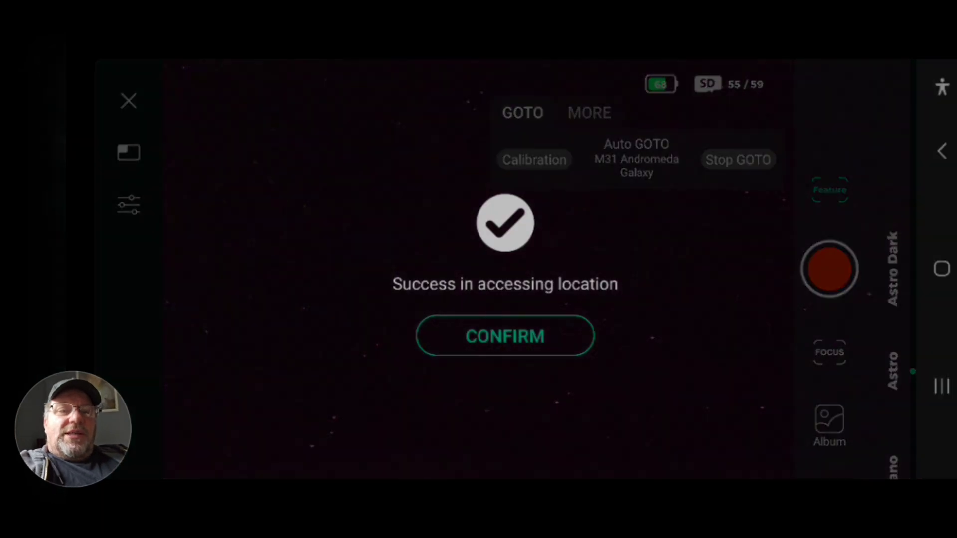
left_click(506, 336)
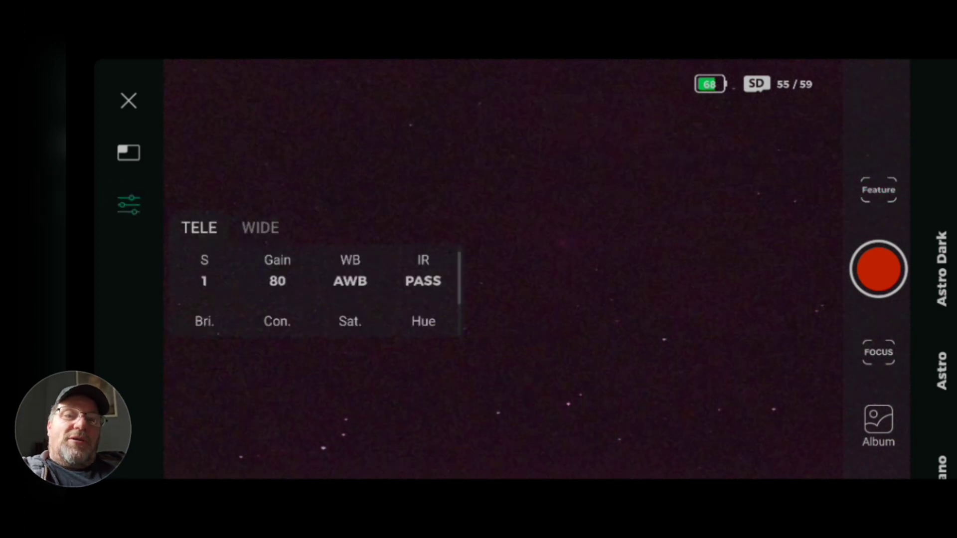
- Set the telephoto exposure time to 5 seconds
left_click(203, 272)
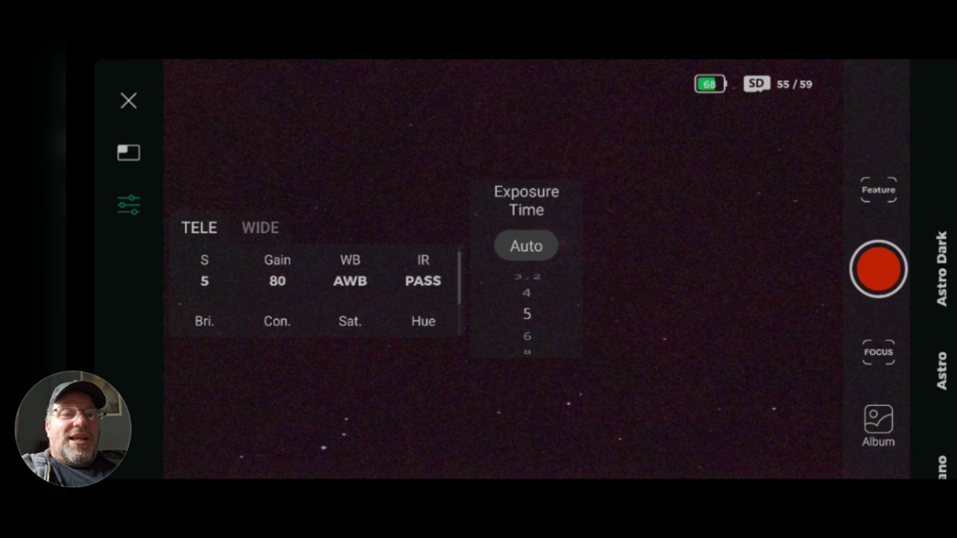
left_click(559, 307)
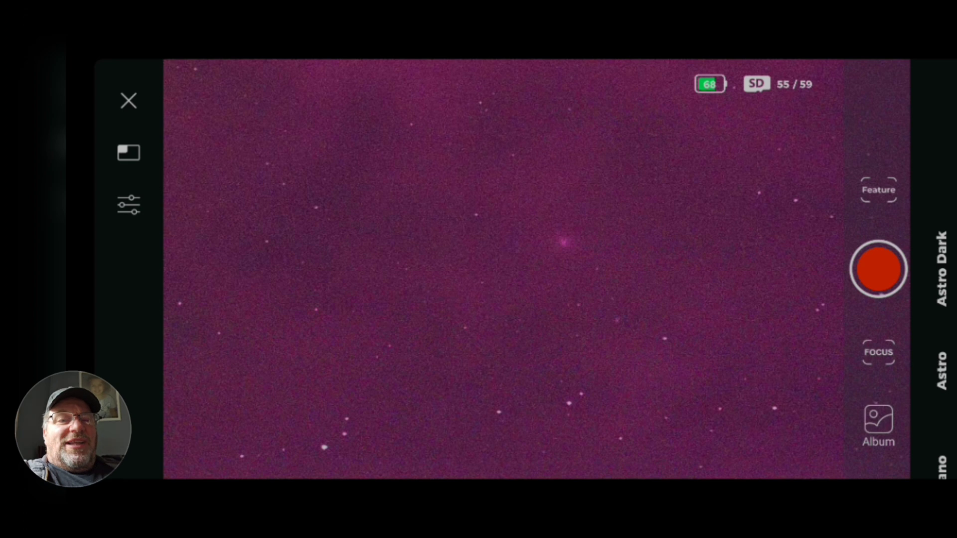
- Review the MORE stacking settings (99 FITS frames, 2x2) and start the Astro capture
left_click(878, 189)
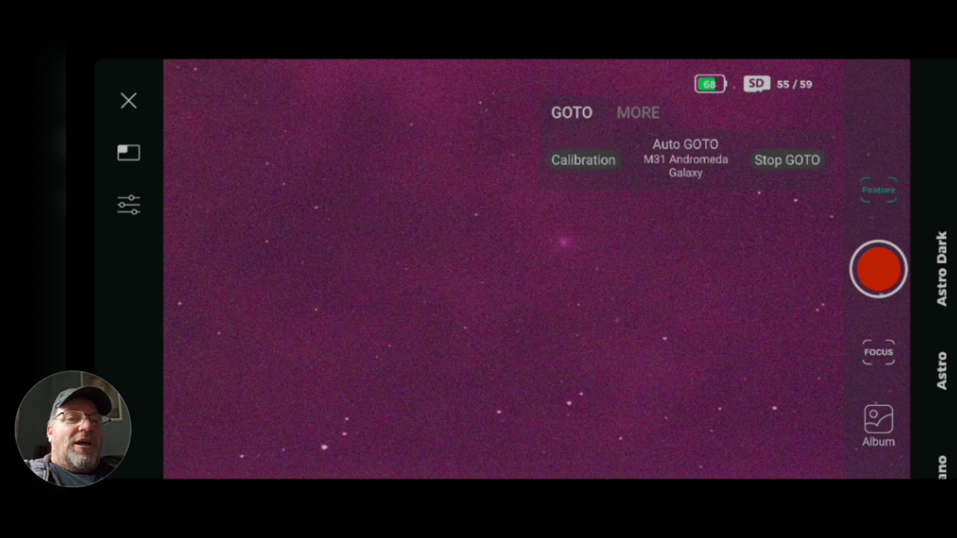
left_click(638, 113)
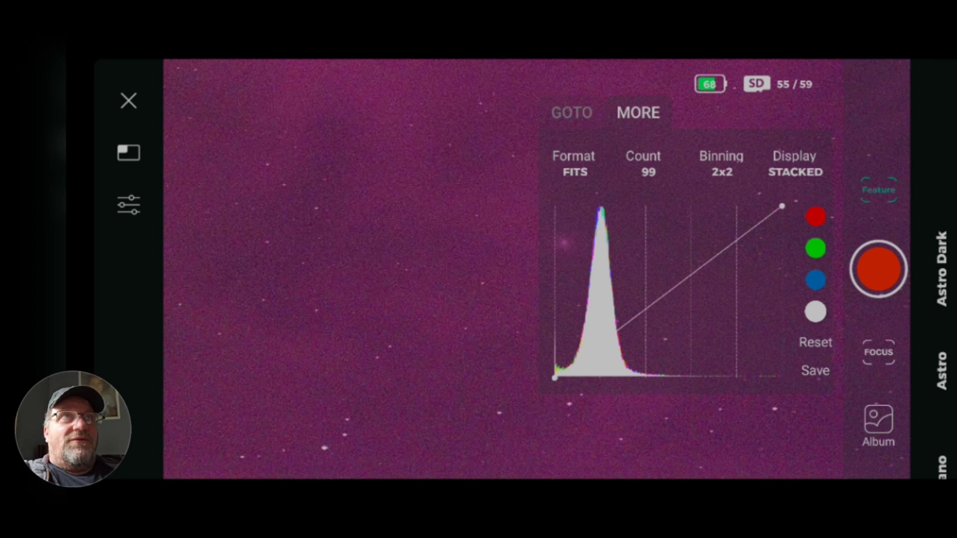
left_click(881, 267)
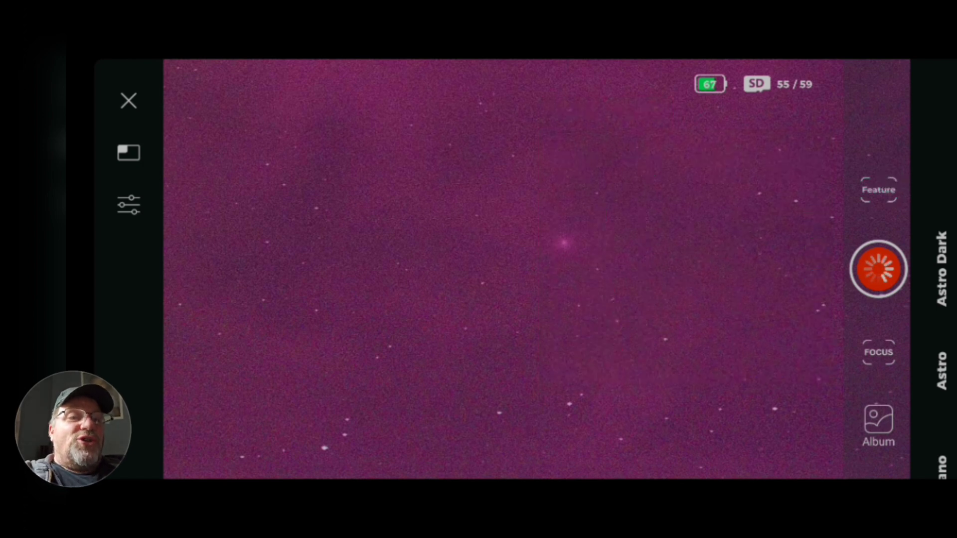
- Hide the capture settings while the Andromeda live stack builds toward 32 of 99 frames
left_click(879, 269)
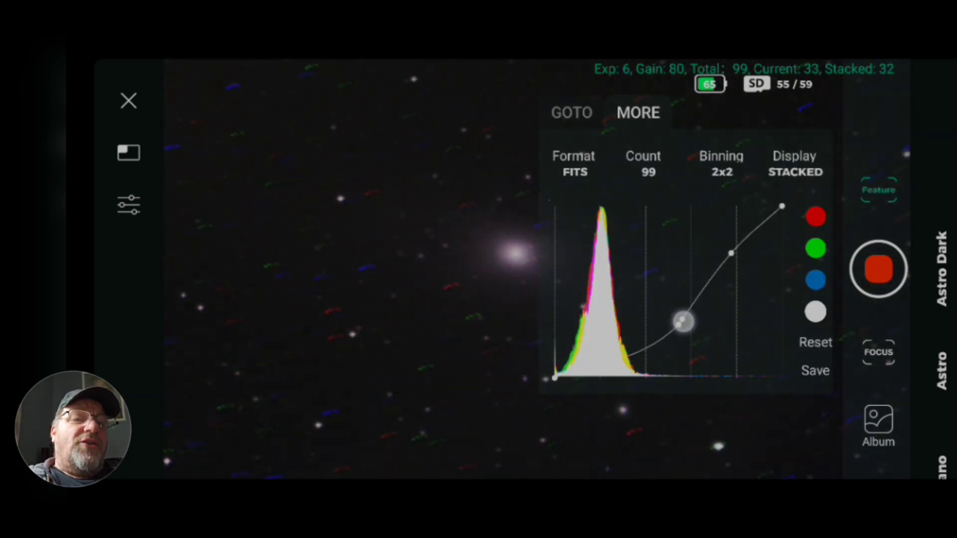
- Stretch the histogram curve to darken the background, then reset it to linear
left_click_drag(682, 322, 668, 322)
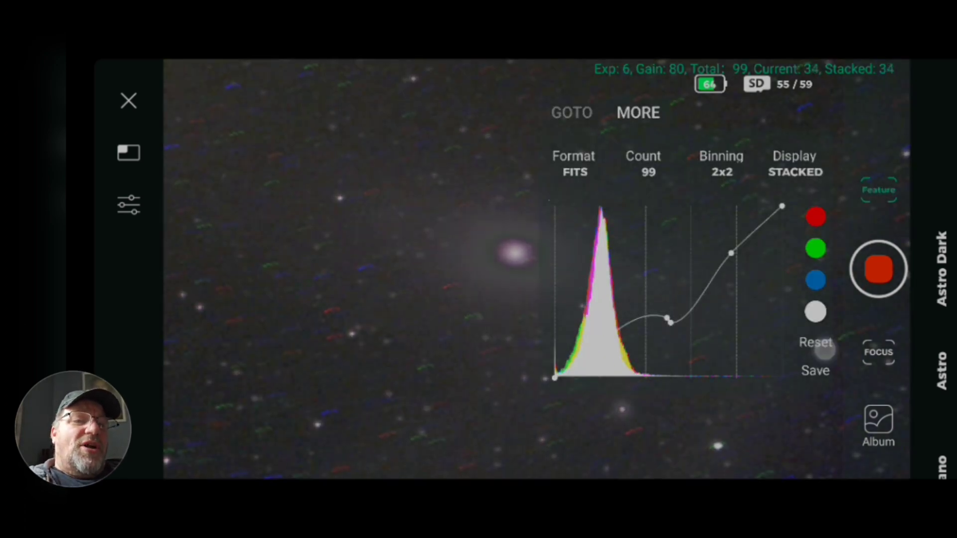
left_click_drag(731, 253, 725, 270)
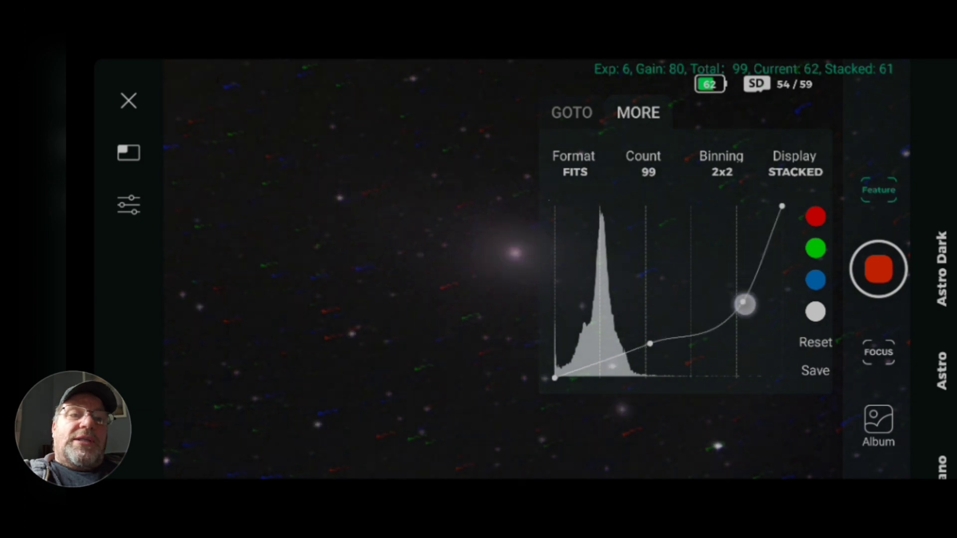
left_click_drag(745, 303, 665, 330)
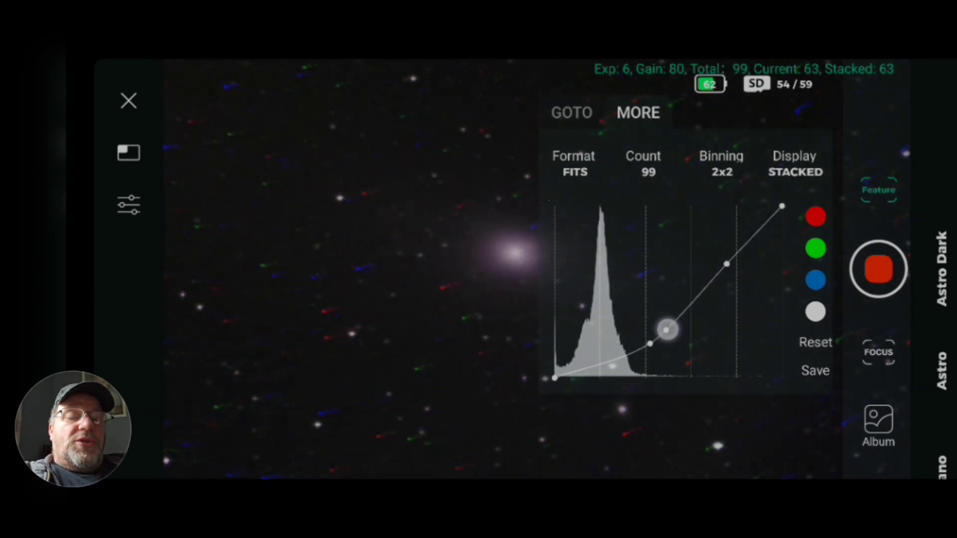
left_click(816, 343)
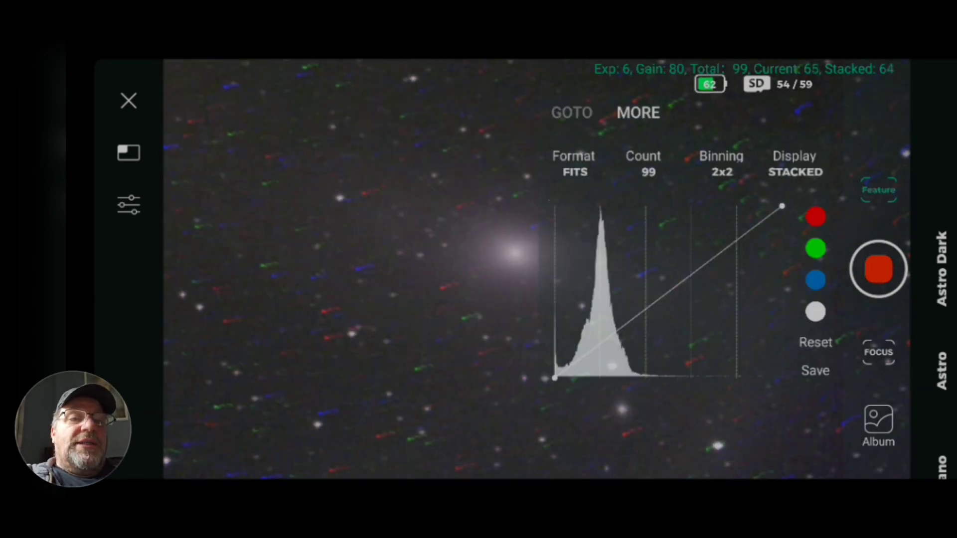